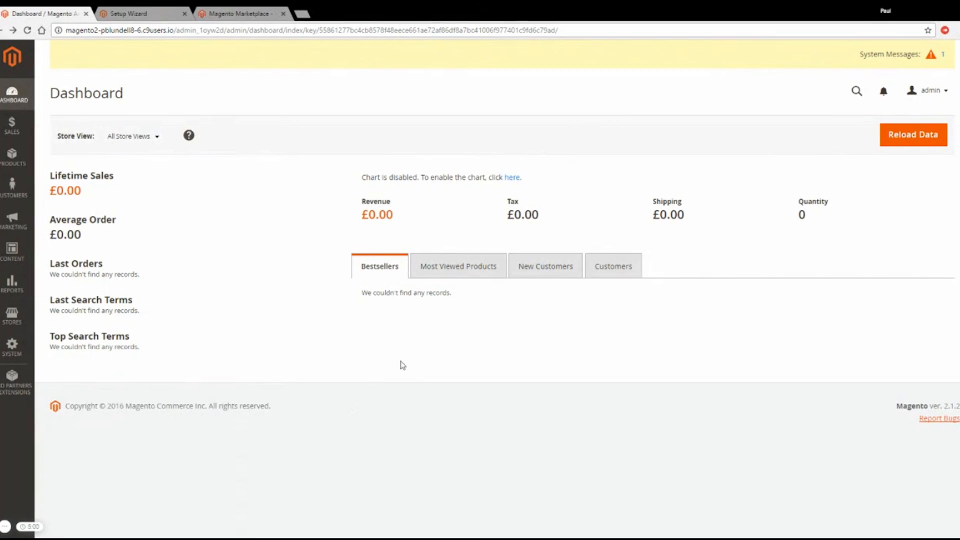
mouse_move(406, 361)
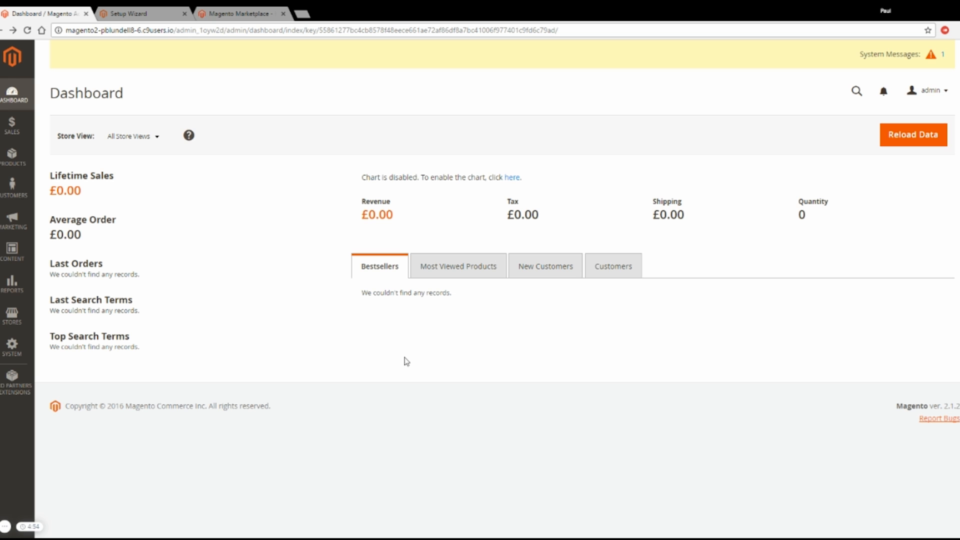
mouse_move(307, 157)
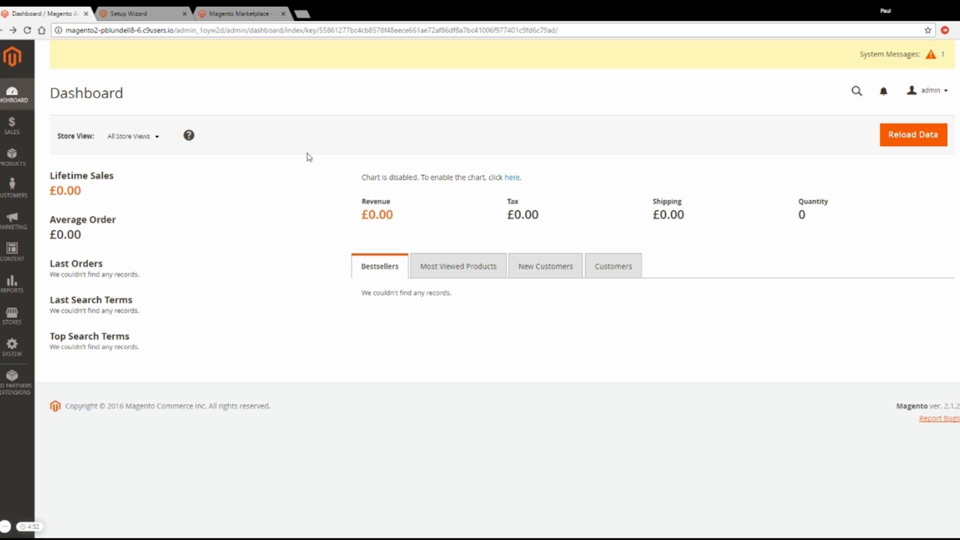
Step: Navigate from the Marketplace account menu through My Account to the My Access Keys list
left_click(238, 13)
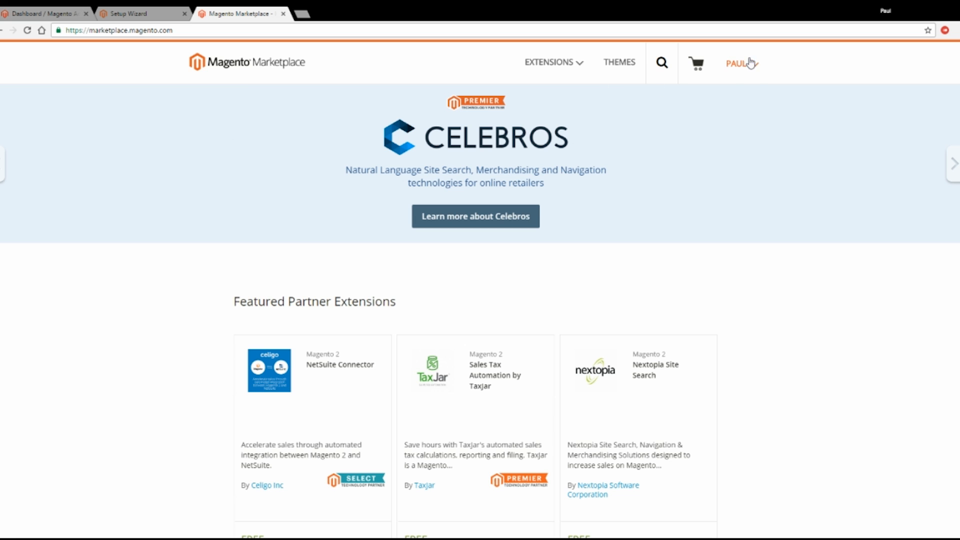
left_click(738, 64)
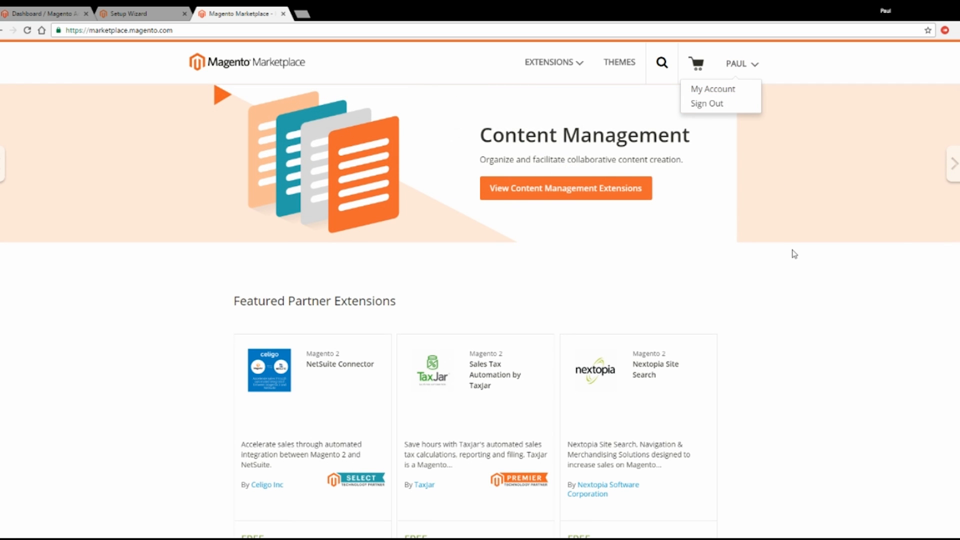
left_click(706, 103)
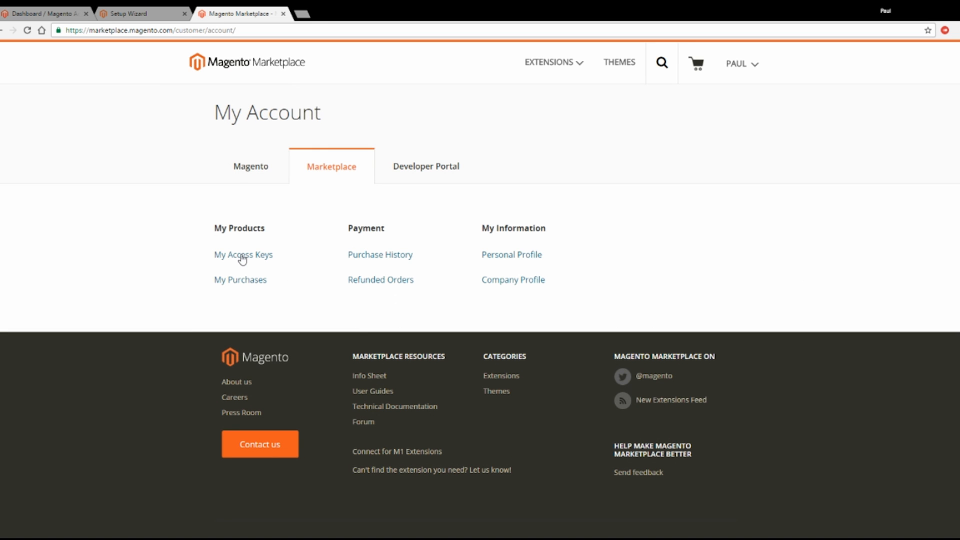
left_click(243, 255)
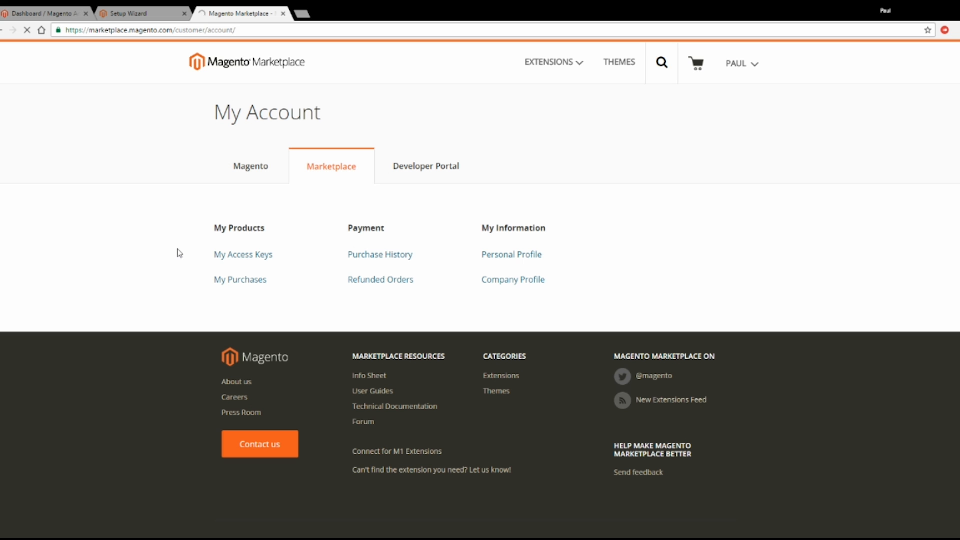
left_click(243, 255)
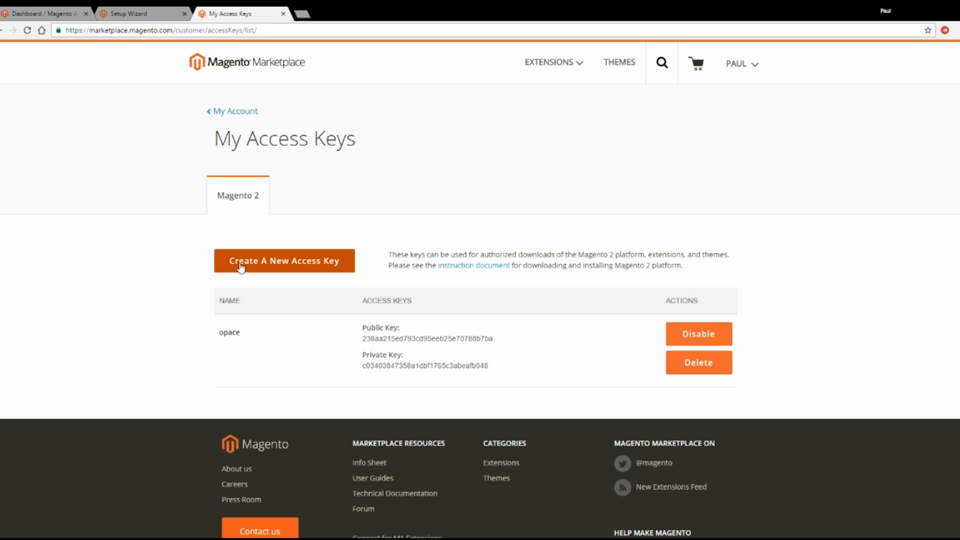
Step: Dismiss the new access key dialog, keeping the single existing key for copying
left_click(284, 260)
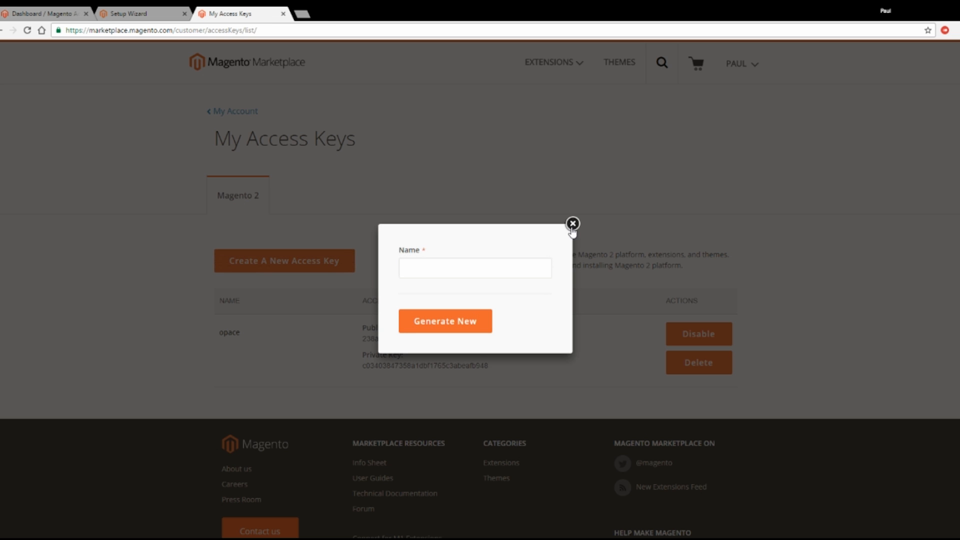
left_click(572, 223)
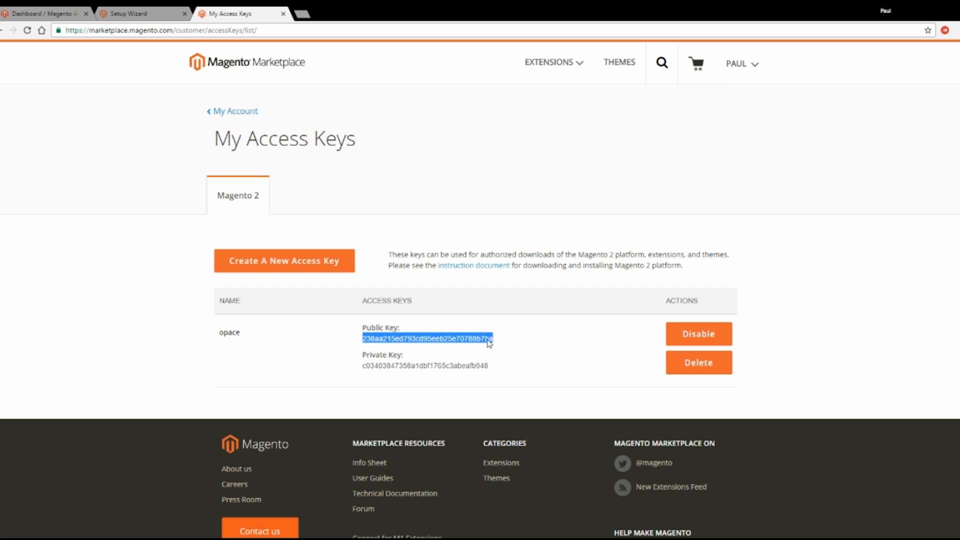
mouse_move(492, 346)
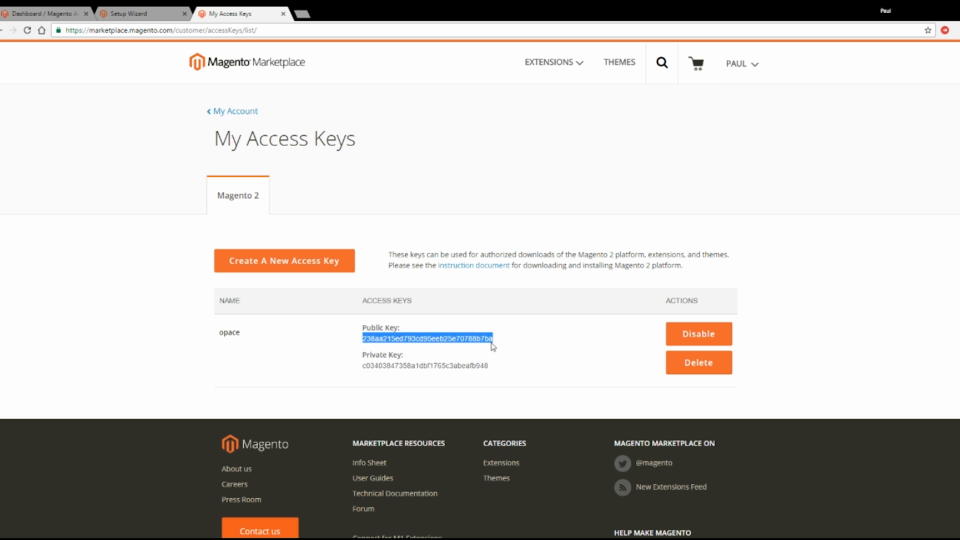
mouse_move(246, 94)
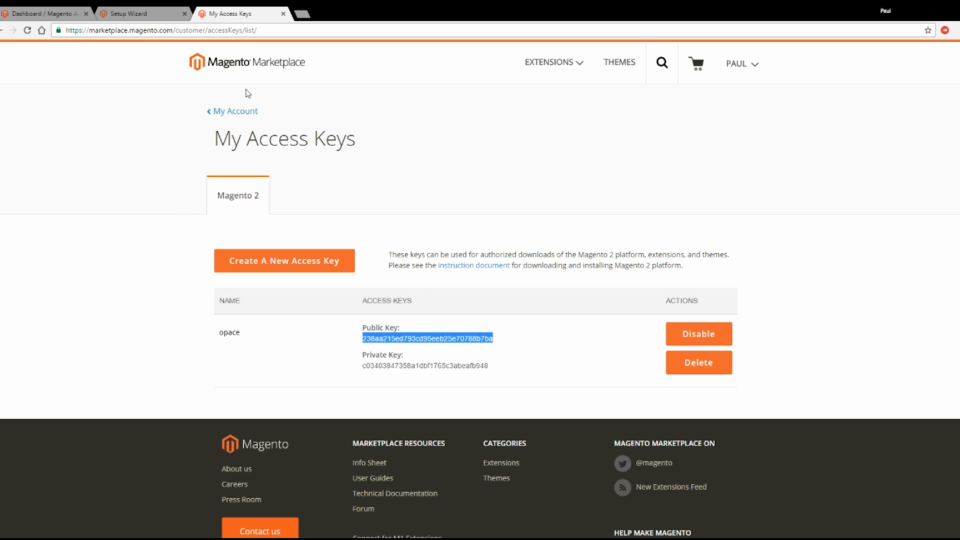
Step: Launch the Web Setup Wizard from the admin System menu
left_click(45, 11)
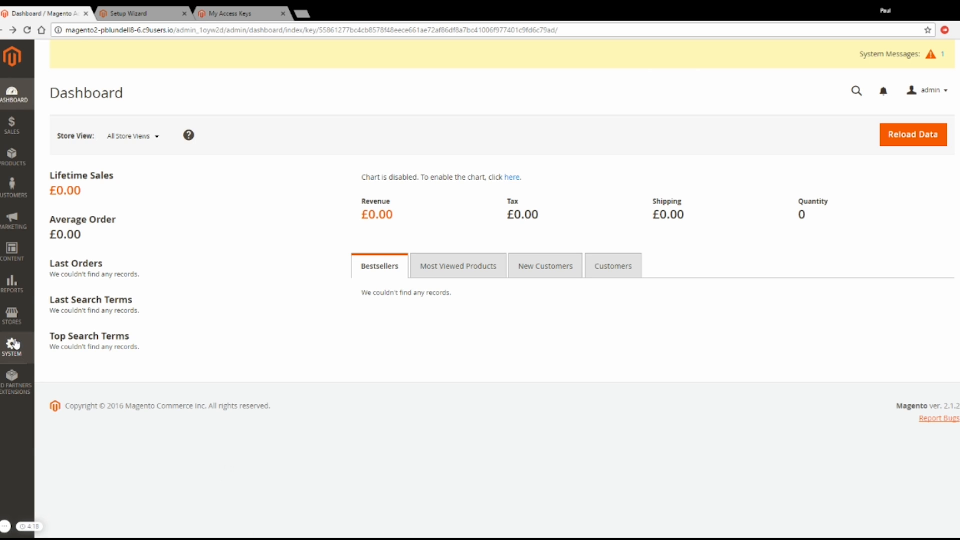
left_click(15, 346)
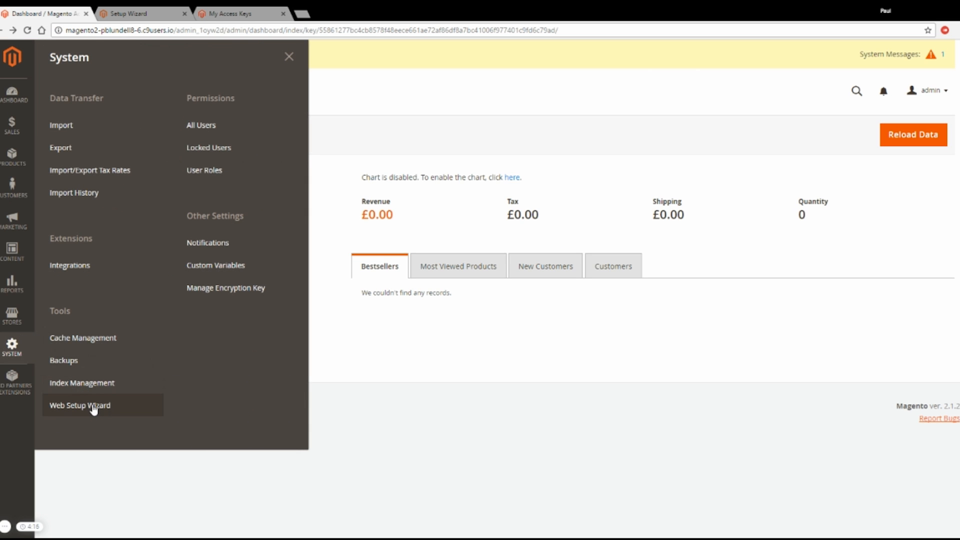
mouse_move(95, 430)
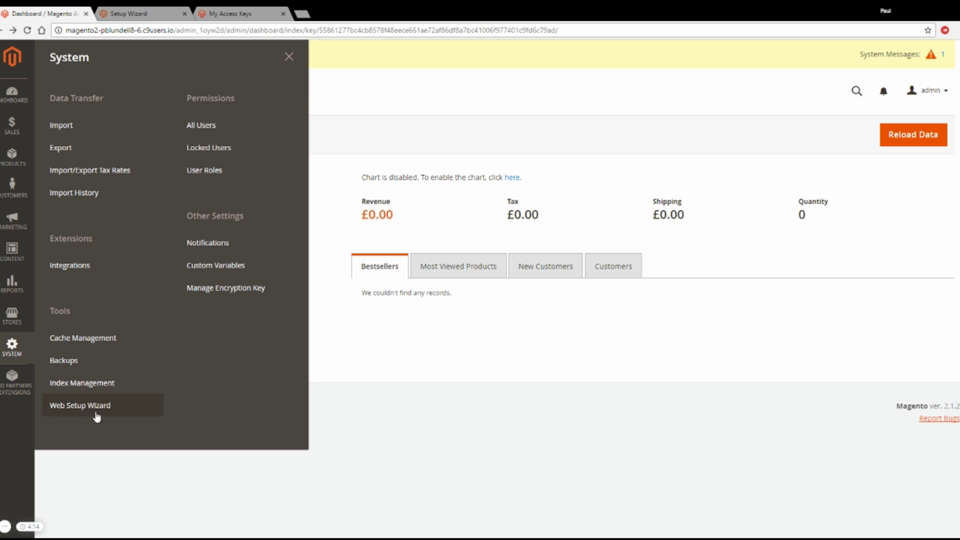
left_click(81, 405)
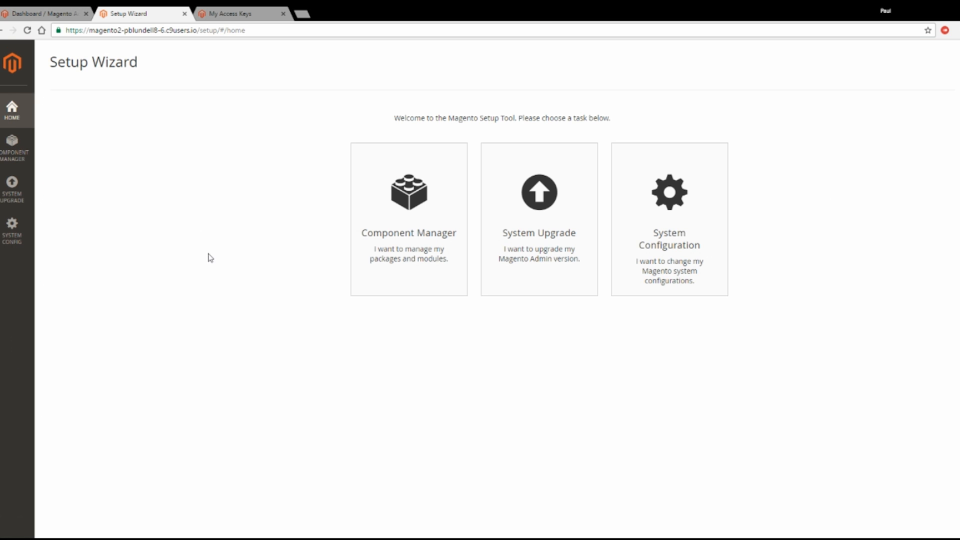
mouse_move(401, 244)
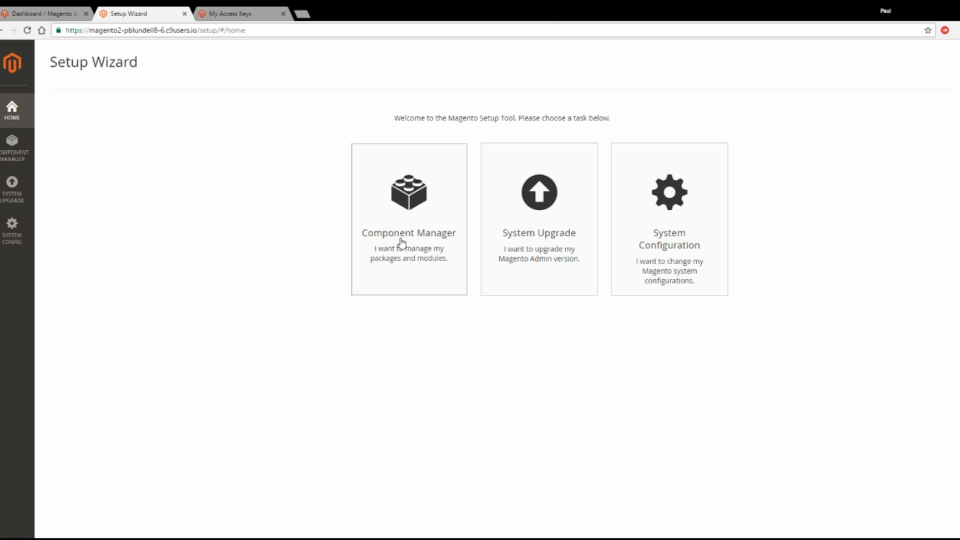
Step: Sign the Component Manager into Marketplace with the copied public and private access keys
left_click(408, 232)
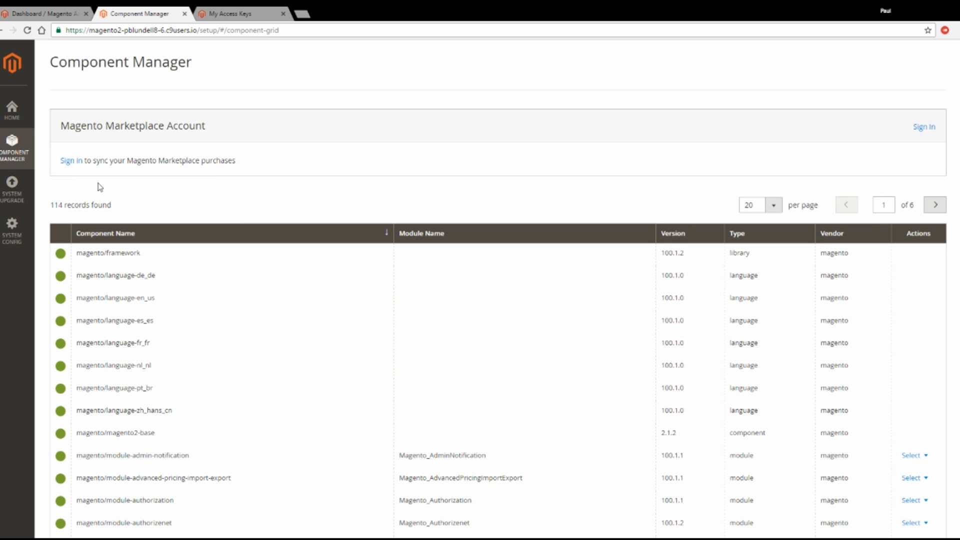
left_click(70, 160)
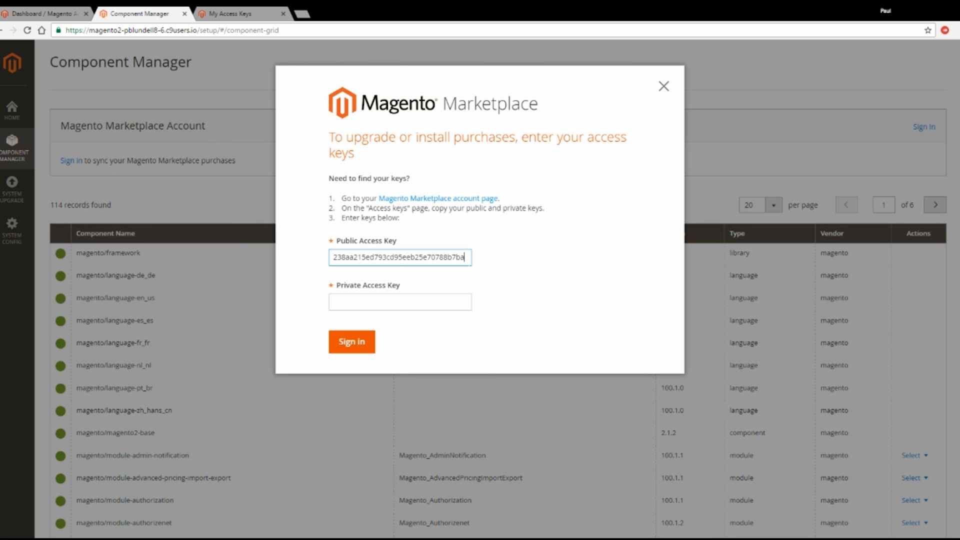
mouse_move(309, 246)
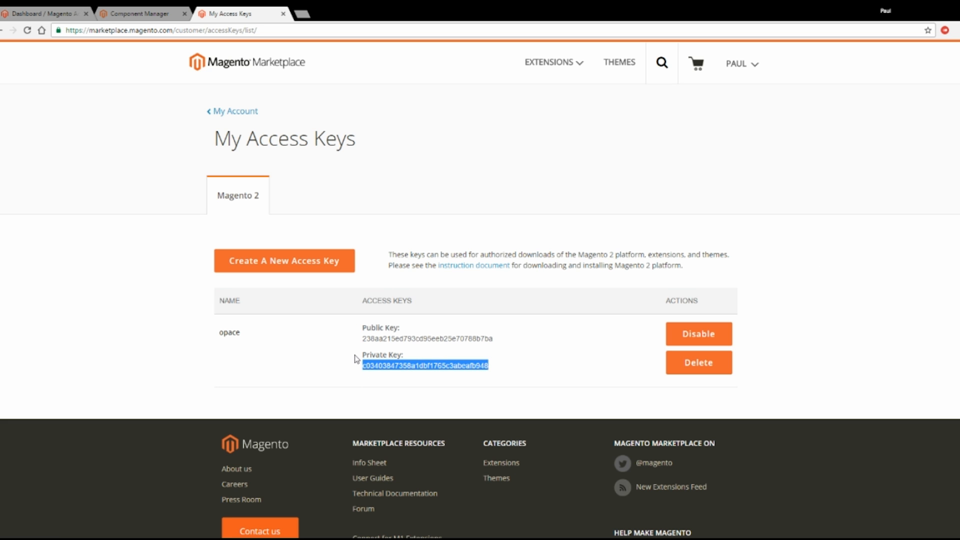
left_click(140, 14)
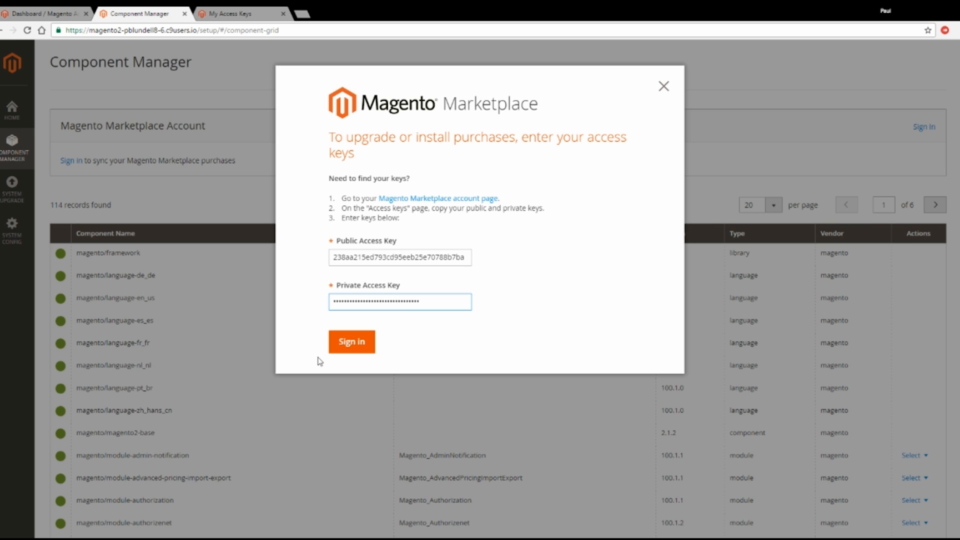
left_click(352, 342)
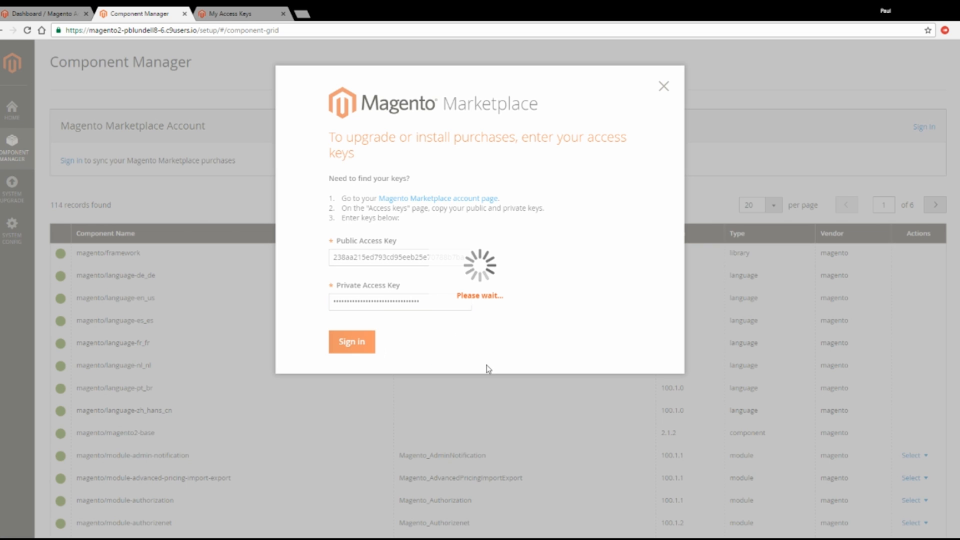
mouse_move(480, 354)
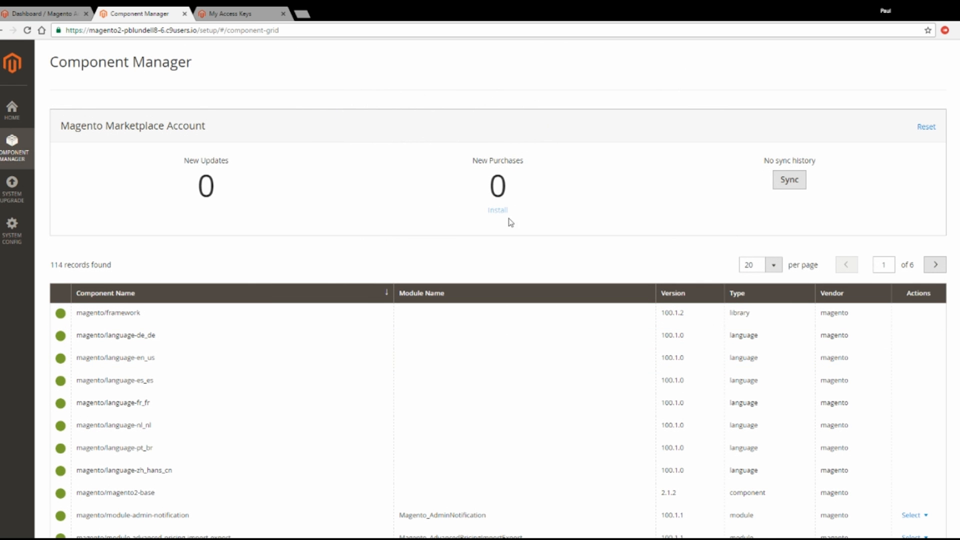
mouse_move(446, 234)
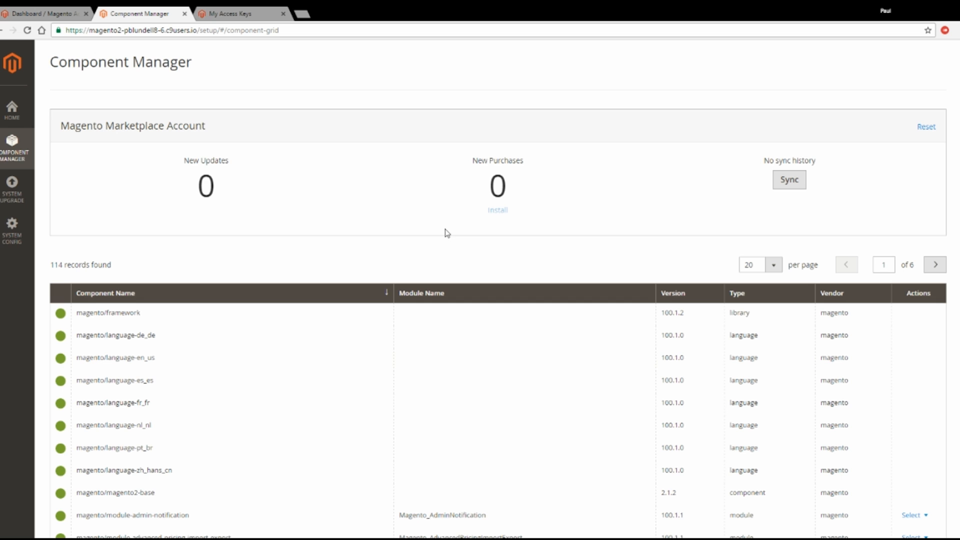
mouse_move(383, 172)
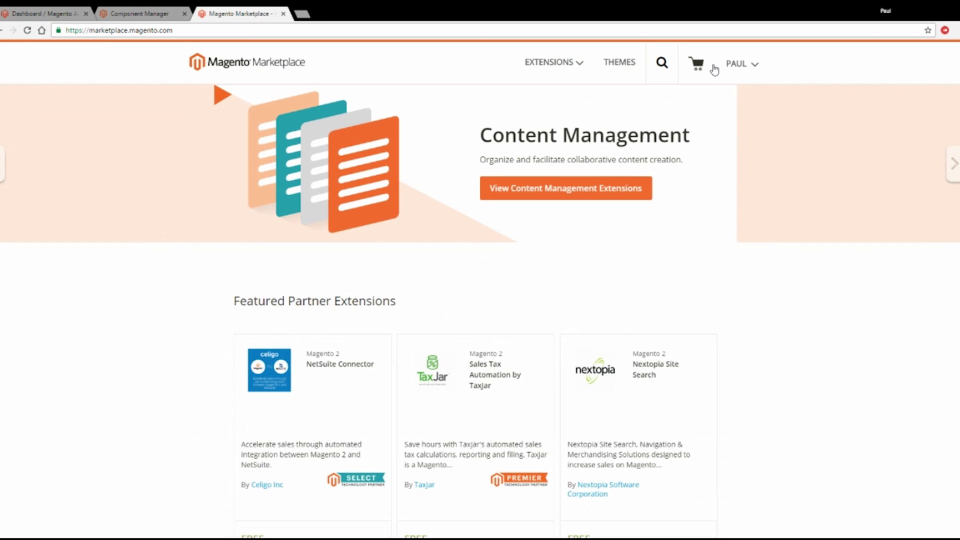
Step: View the Marketplace Purchase History showing the free MatrixRate Table Rate Shipping order
left_click(550, 62)
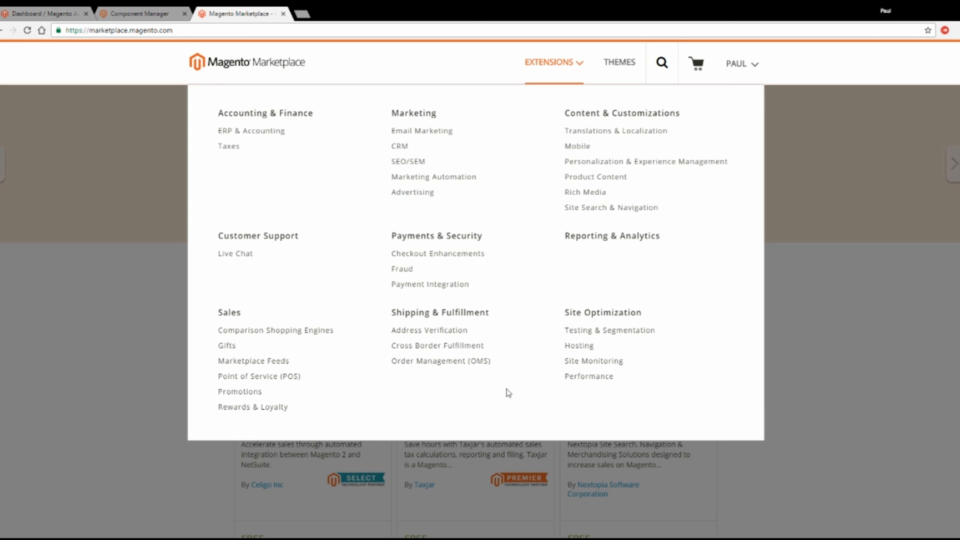
left_click(740, 64)
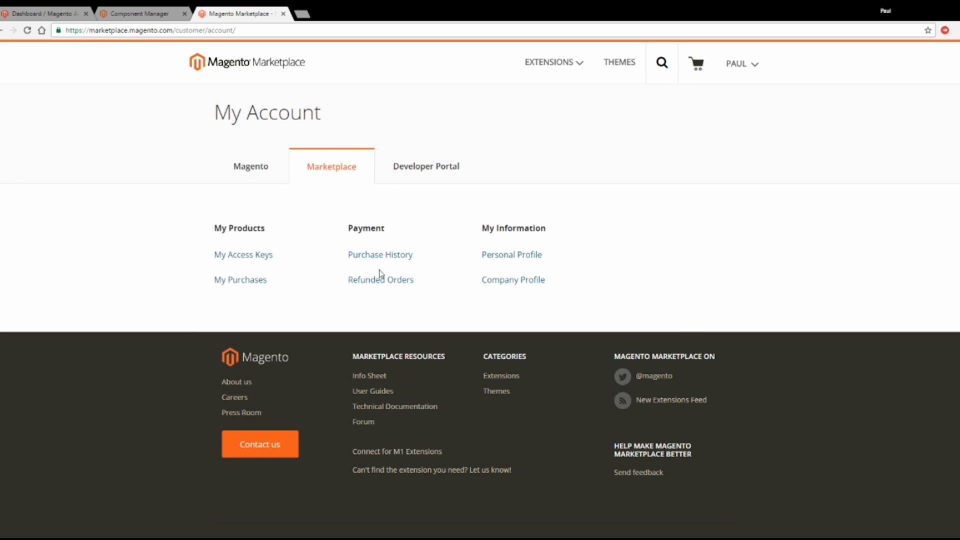
left_click(380, 255)
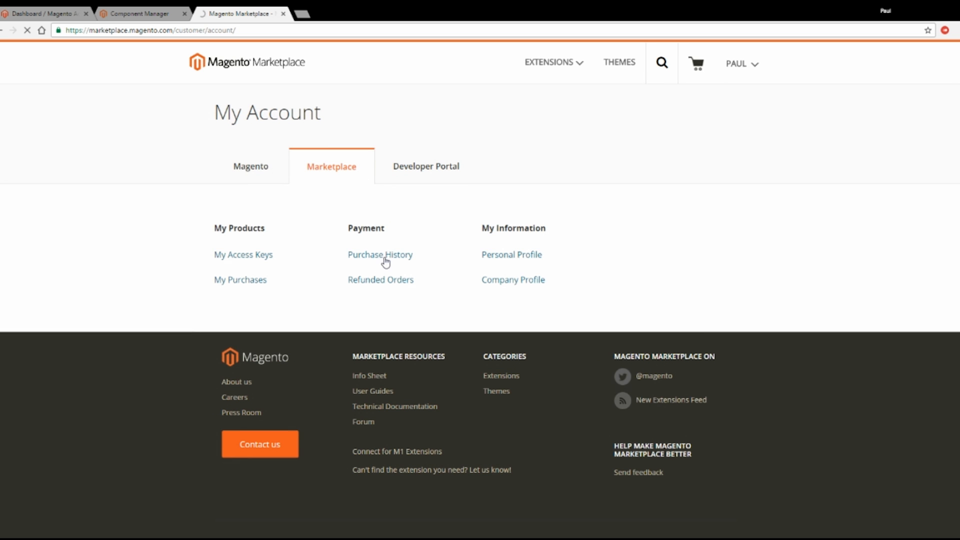
left_click(380, 255)
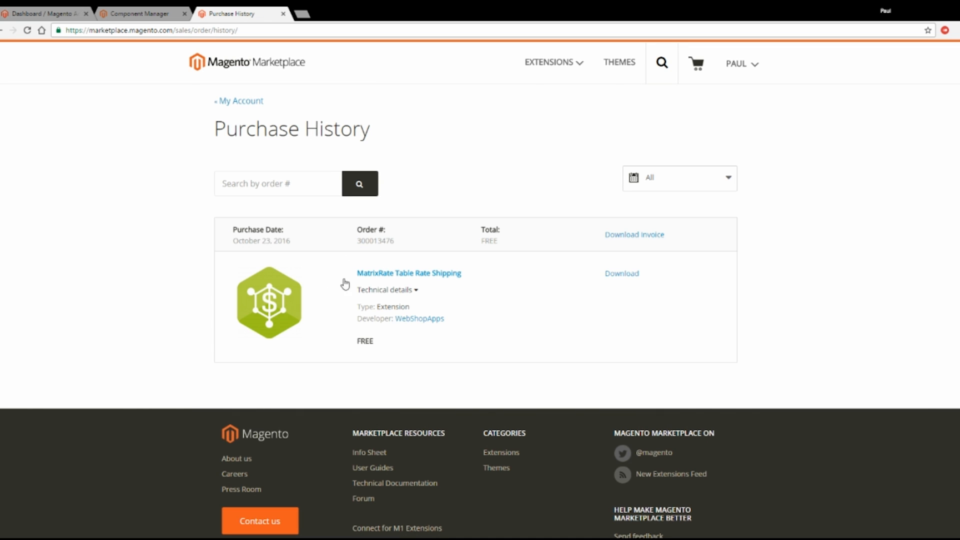
mouse_move(428, 279)
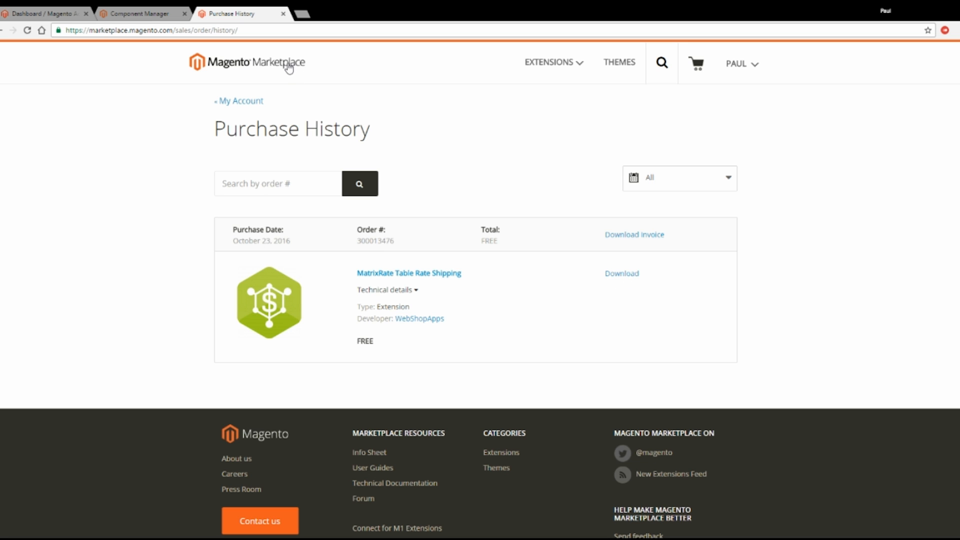
mouse_move(60, 16)
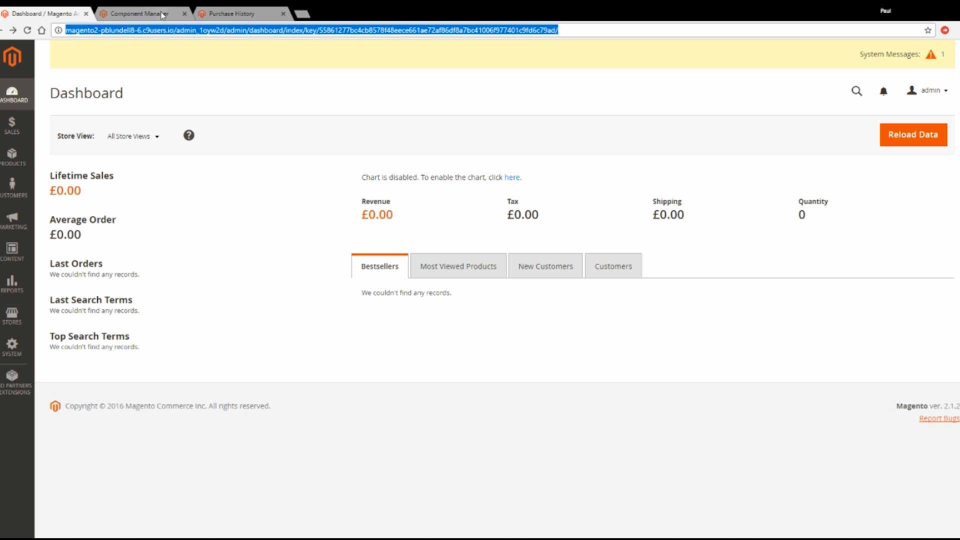
Step: Run a Marketplace sync in Component Manager so it reports 21 new purchases
left_click(150, 14)
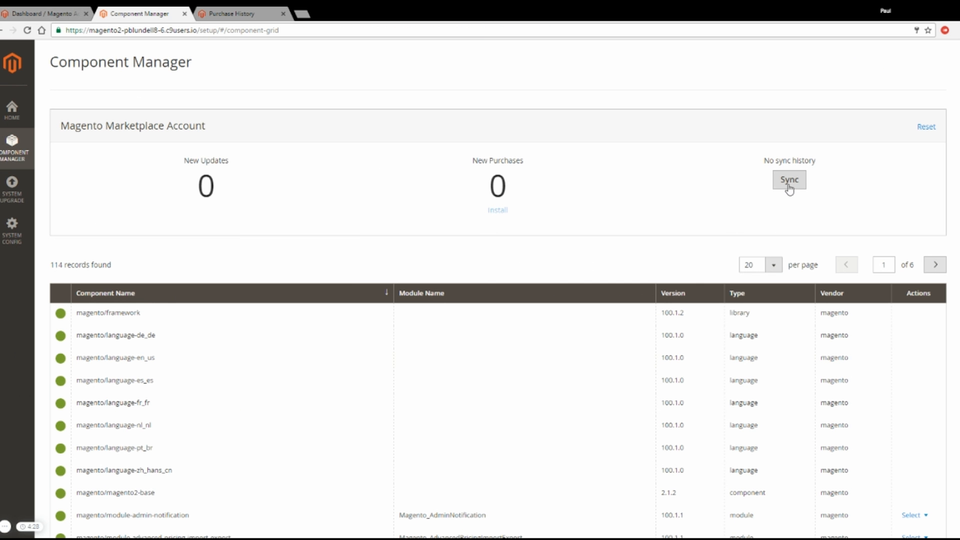
left_click(789, 180)
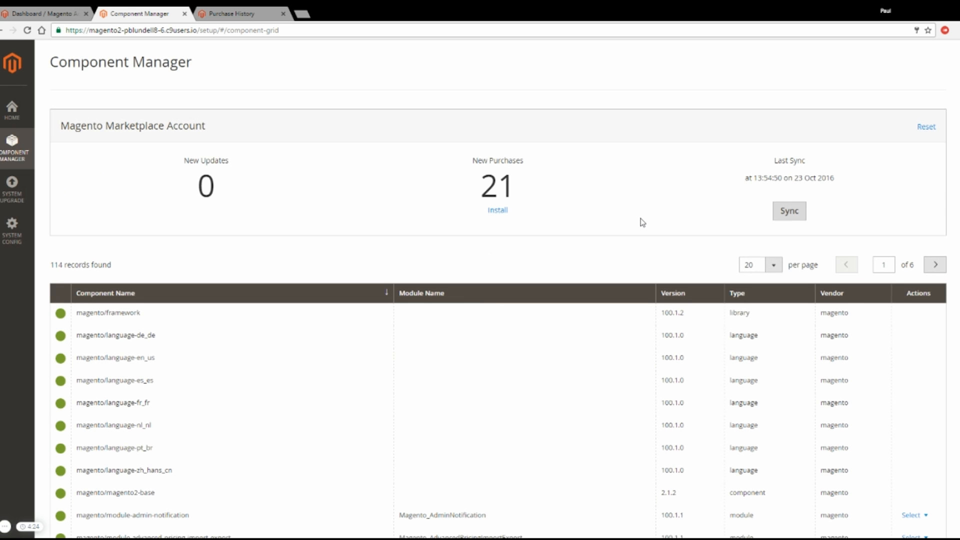
mouse_move(472, 197)
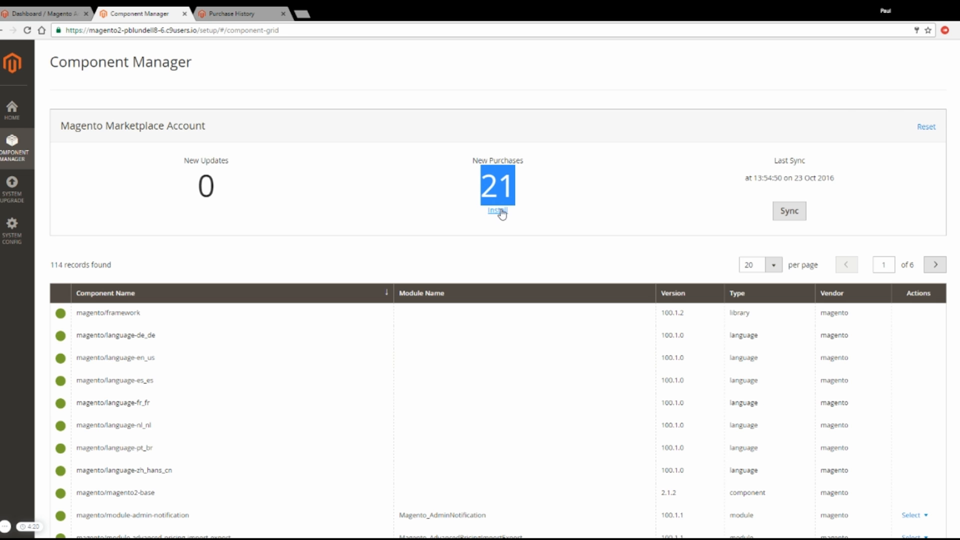
Step: Select webshopapps/m2matrixrate on page 2 of the New Purchases grid for installation
left_click(496, 210)
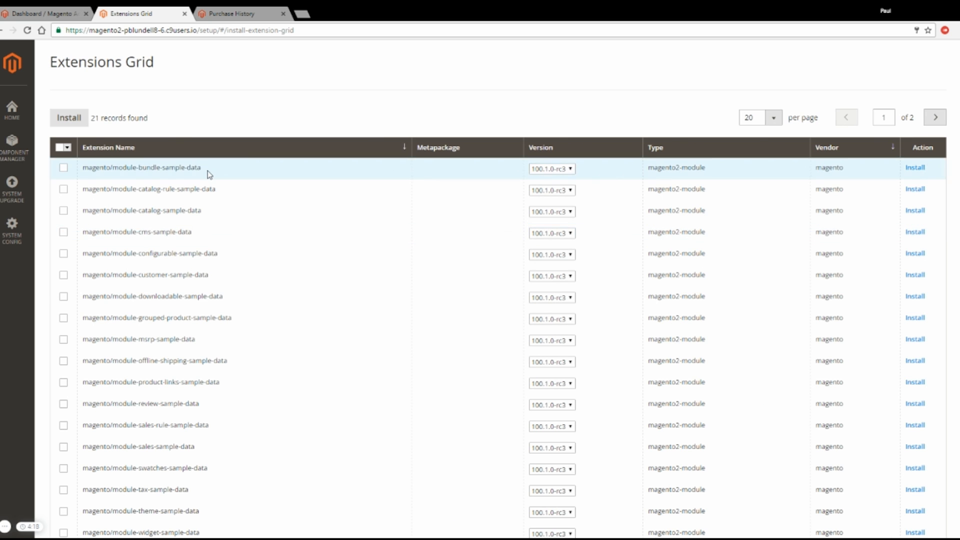
mouse_move(188, 418)
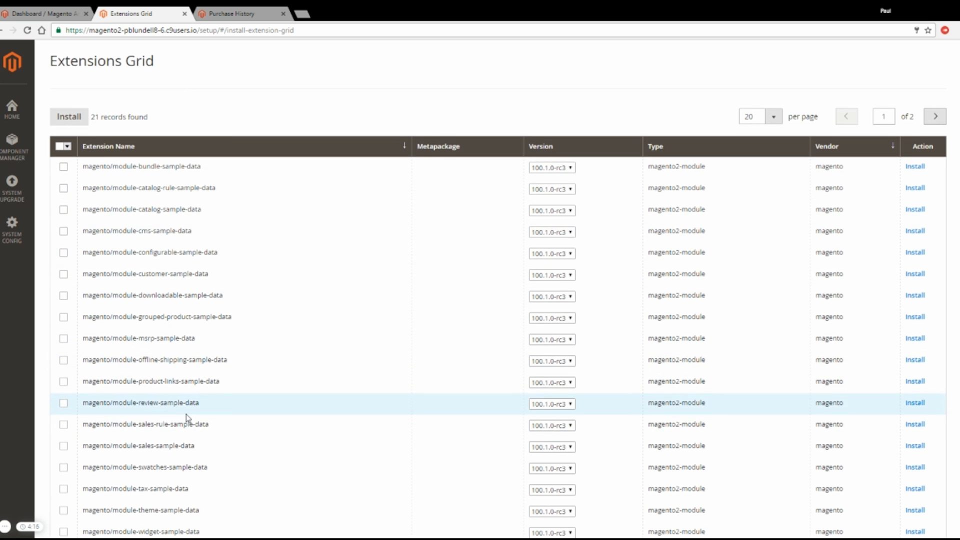
mouse_move(936, 116)
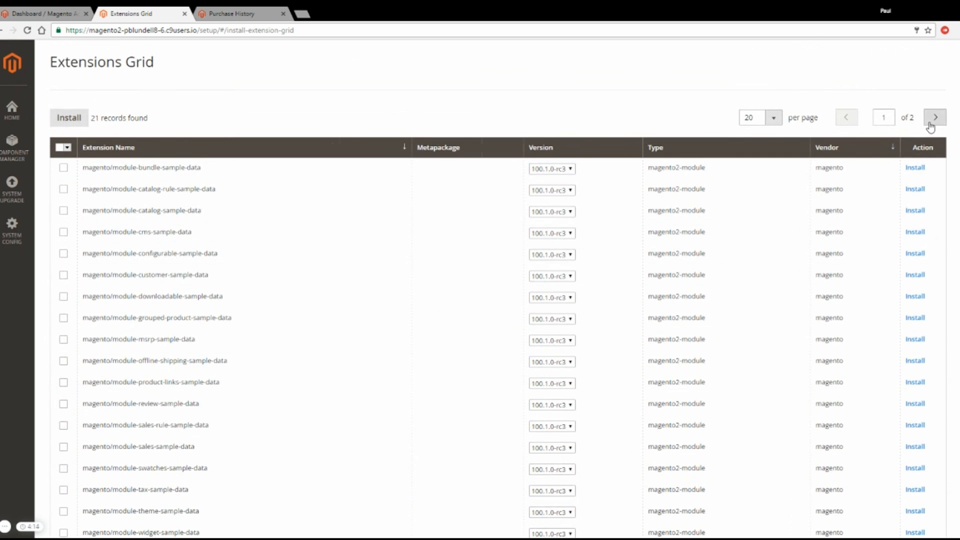
left_click(921, 116)
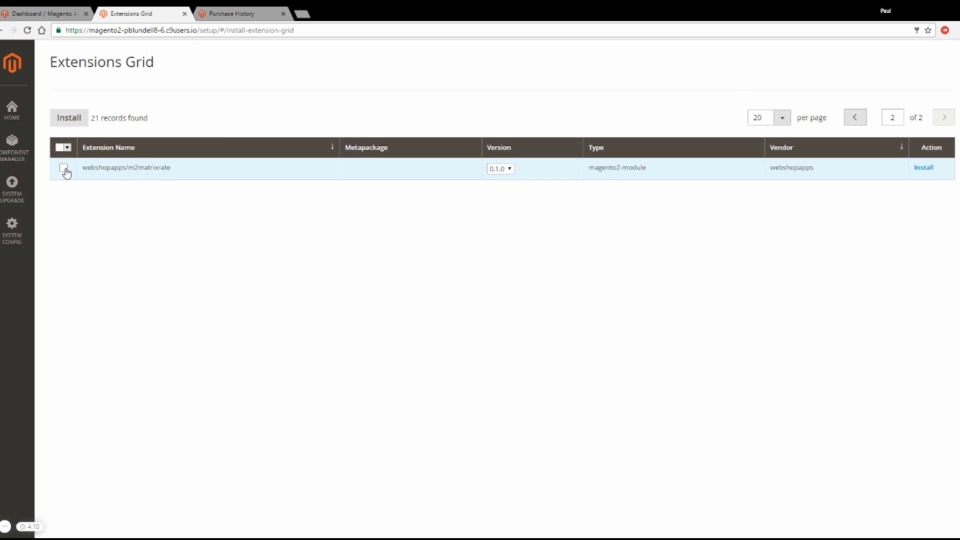
left_click(63, 168)
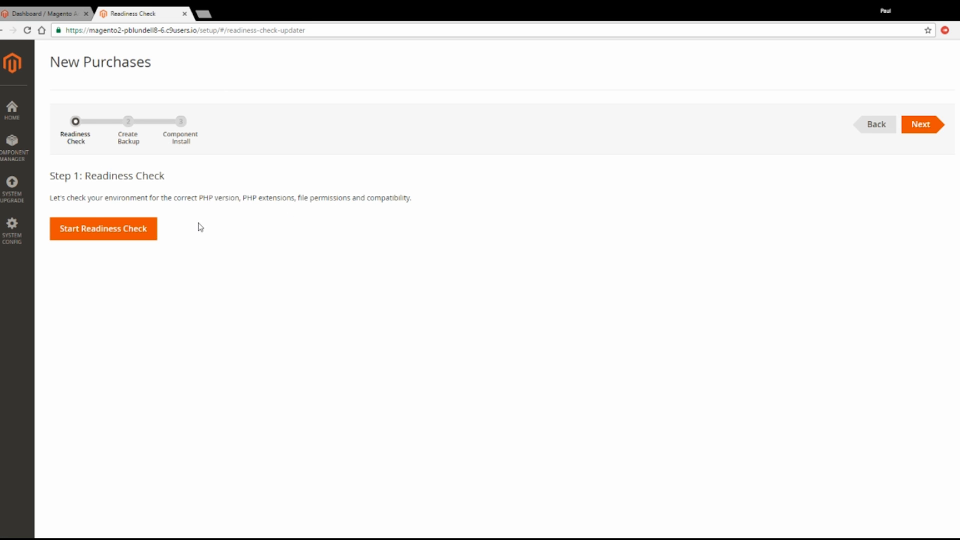
mouse_move(188, 210)
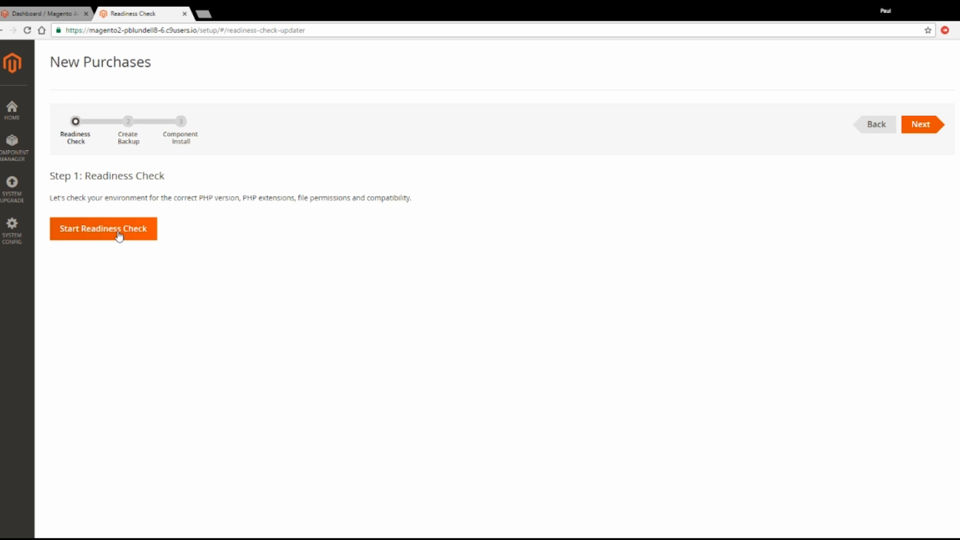
Step: Run the readiness check and proceed once the environment passes
left_click(103, 228)
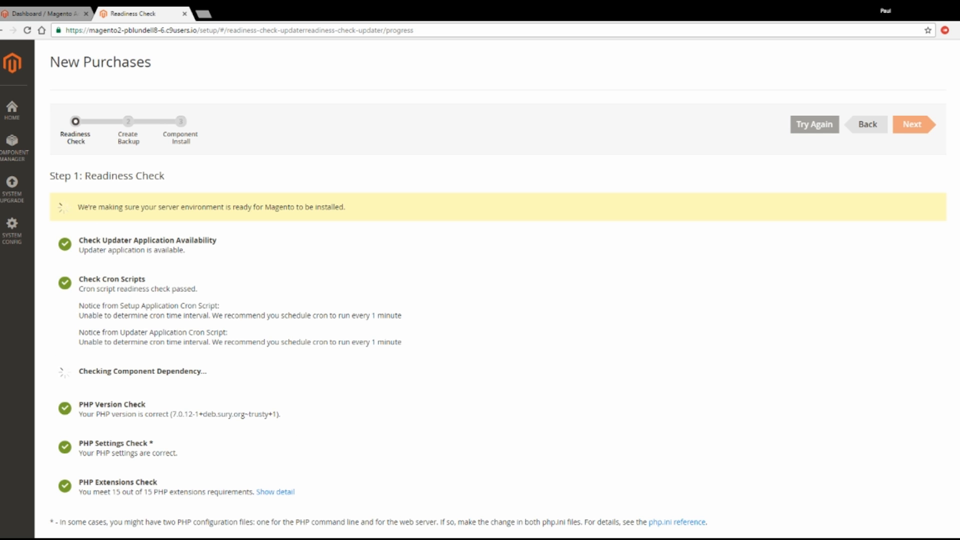
scroll("down", 3)
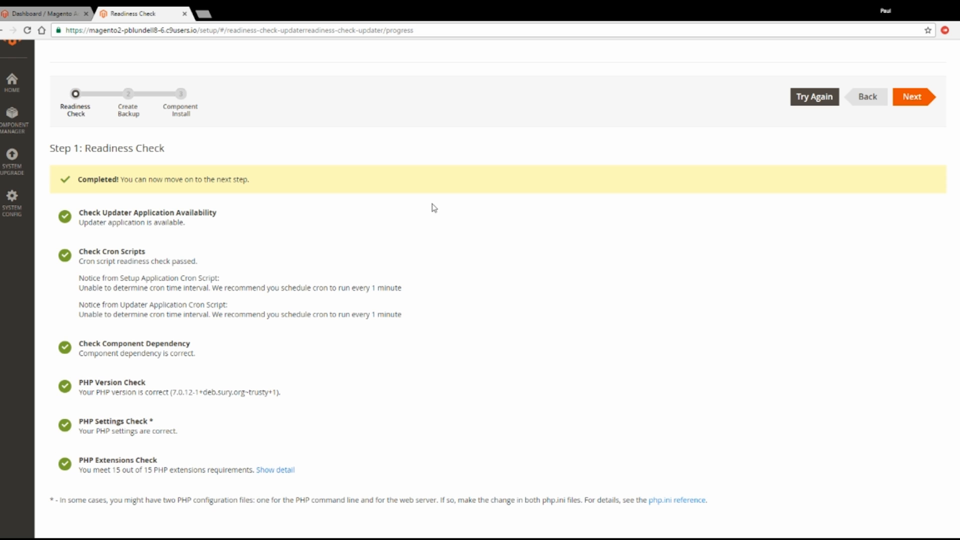
mouse_move(887, 147)
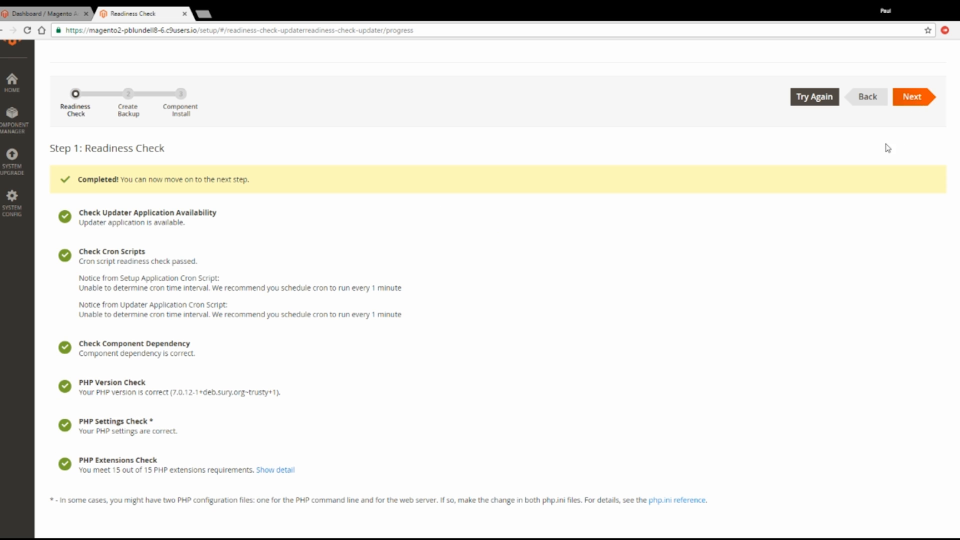
left_click(912, 97)
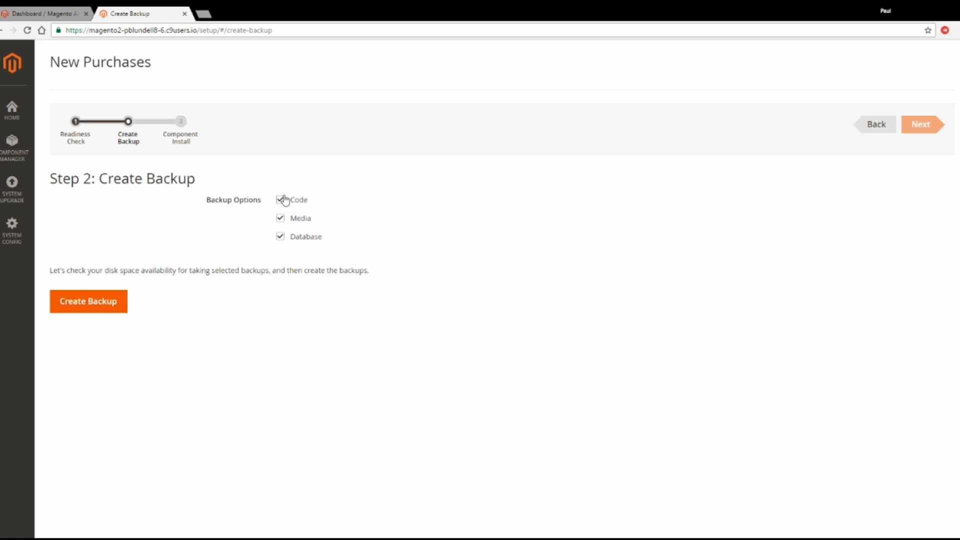
Step: Untick the Code, Media and Database backups and continue to Component Install
left_click(280, 236)
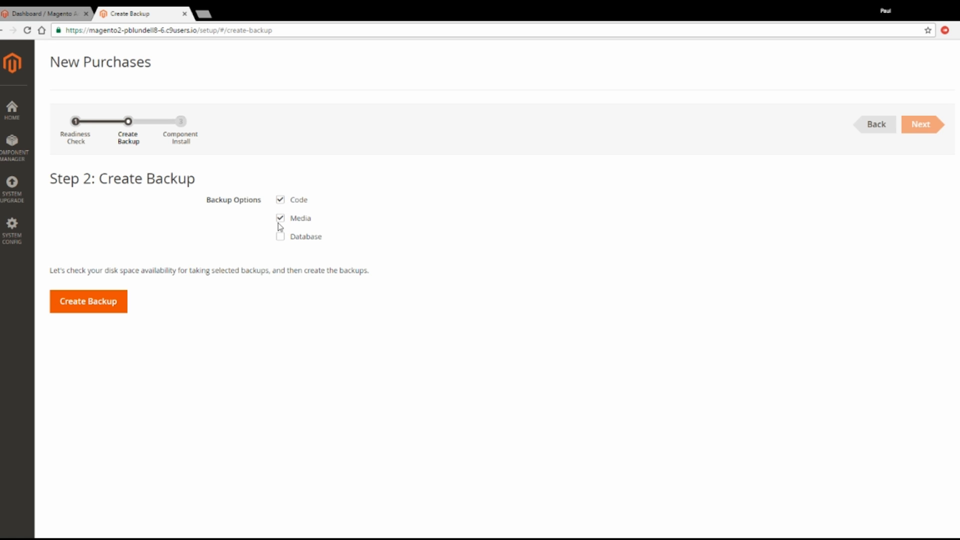
left_click(280, 218)
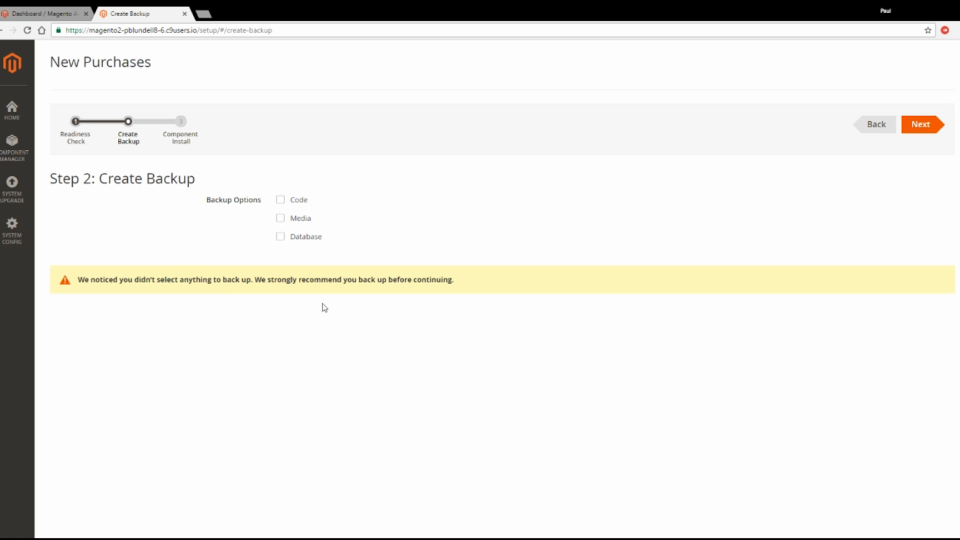
left_click(918, 124)
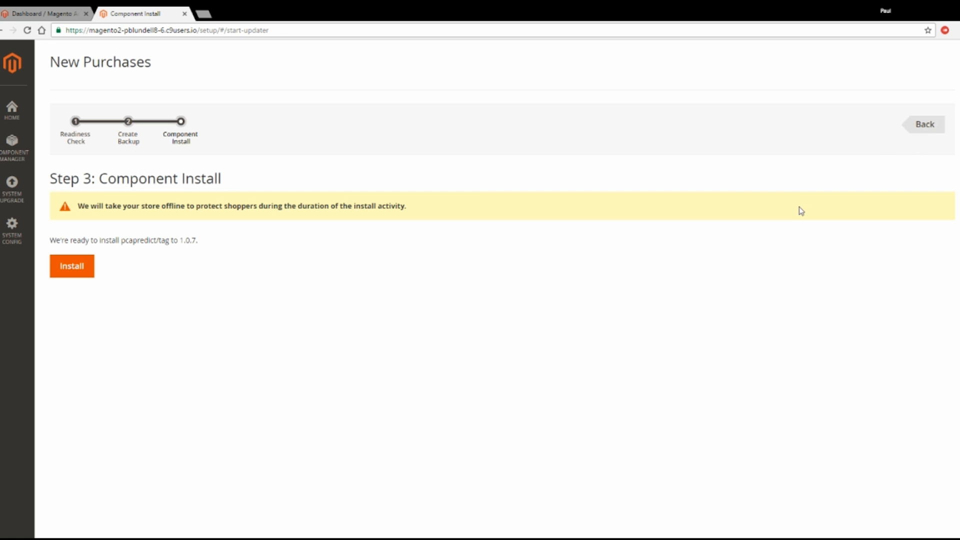
mouse_move(438, 244)
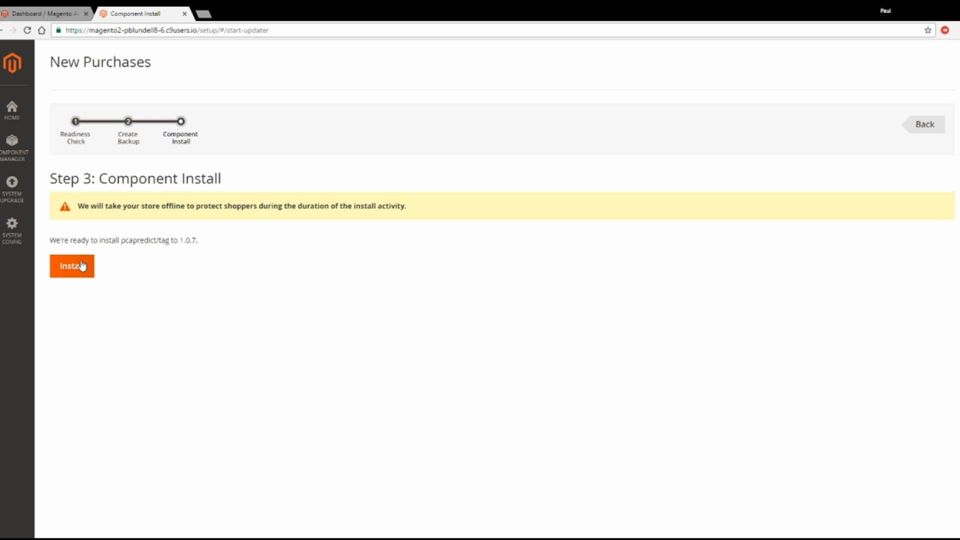
Step: Launch the component installation so the updater begins processing the pending update
left_click(72, 266)
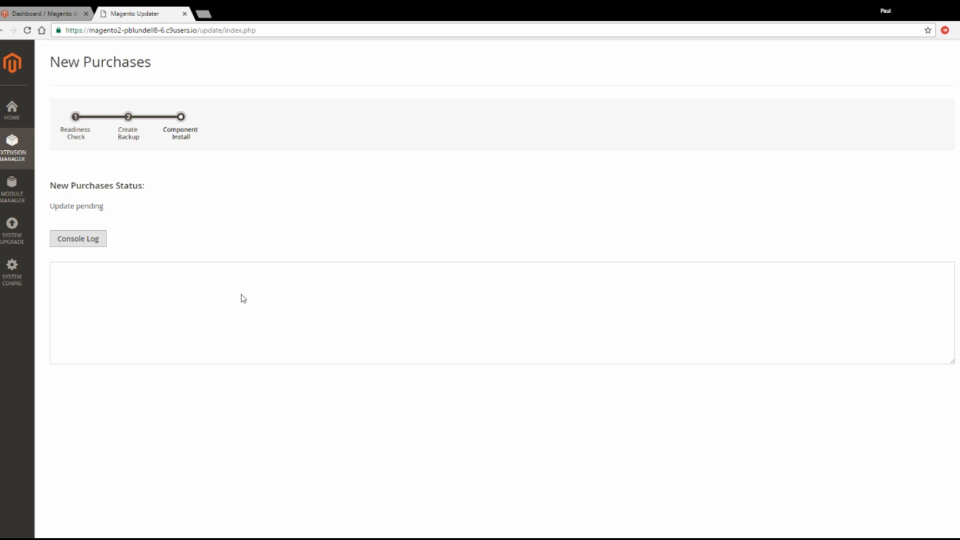
mouse_move(264, 227)
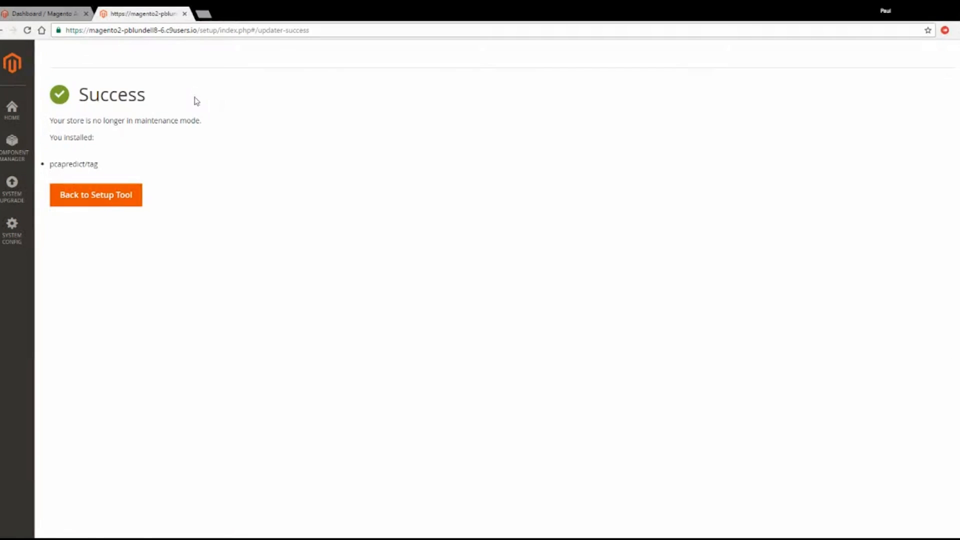
mouse_move(98, 136)
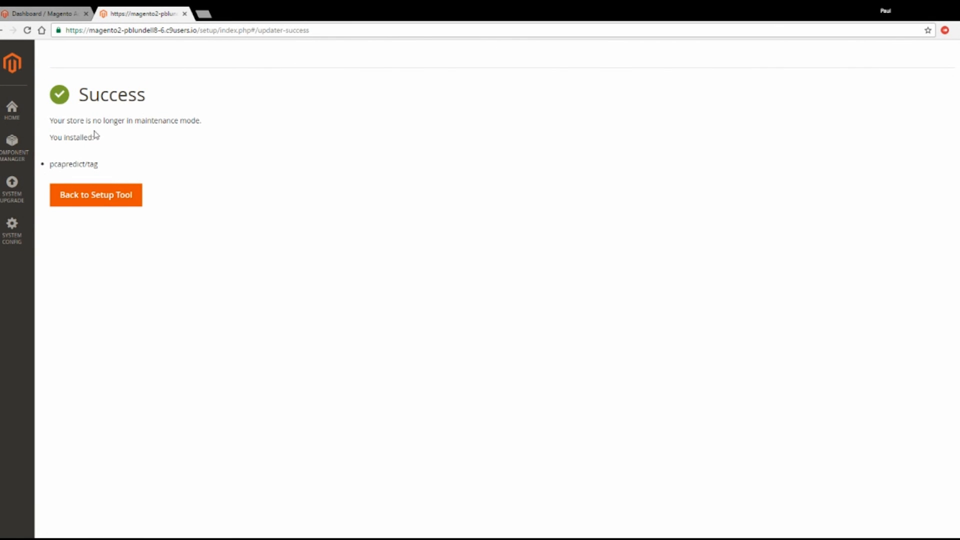
Step: Return from the installation Success page to the Setup Wizard home via Back to Setup Tool
double_click(110, 94)
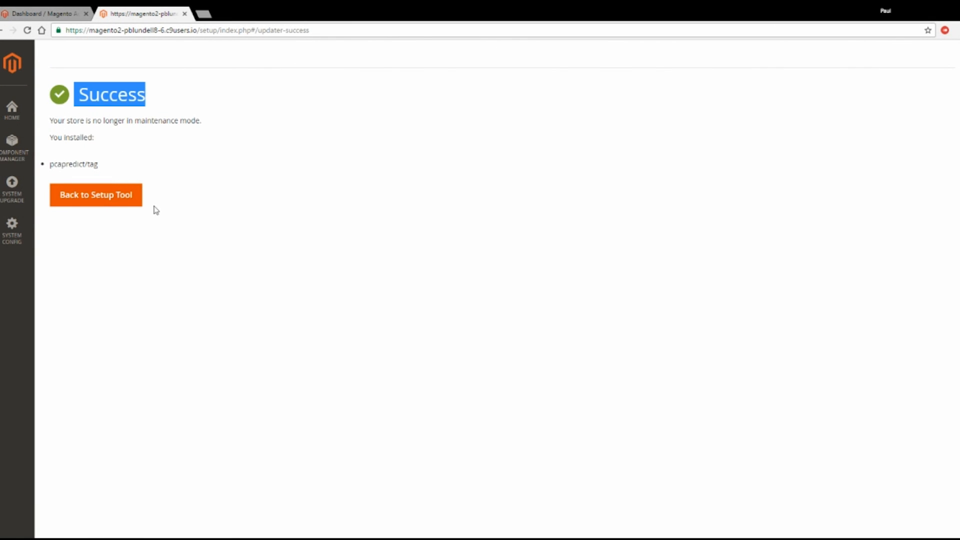
left_click(96, 194)
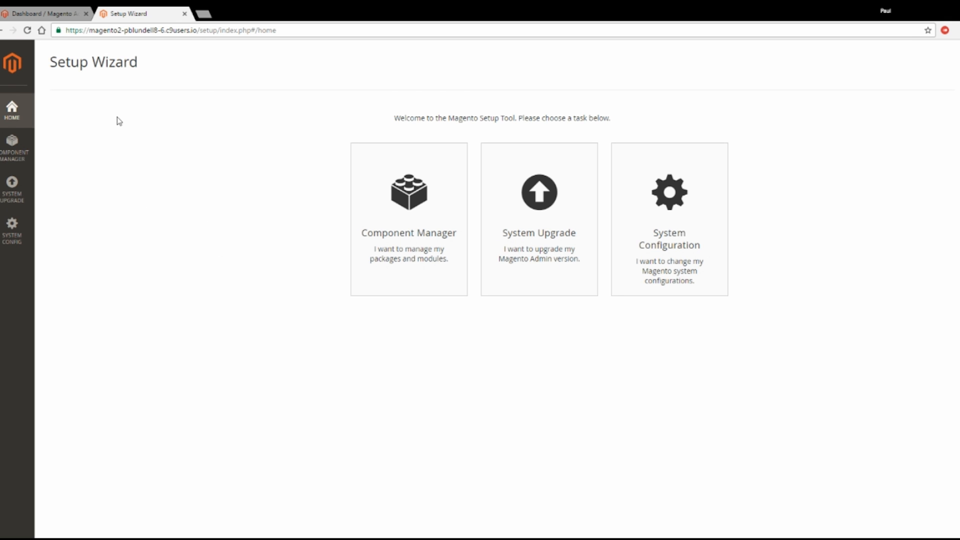